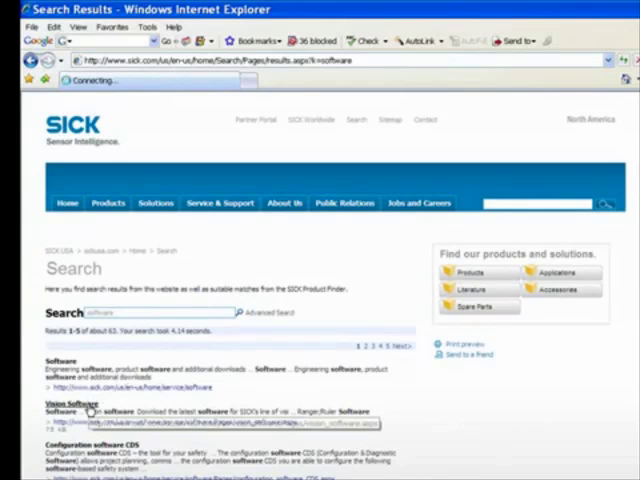
Follow the 'Vision Software' search result to SICK's IVC software download page.
left_click(70, 405)
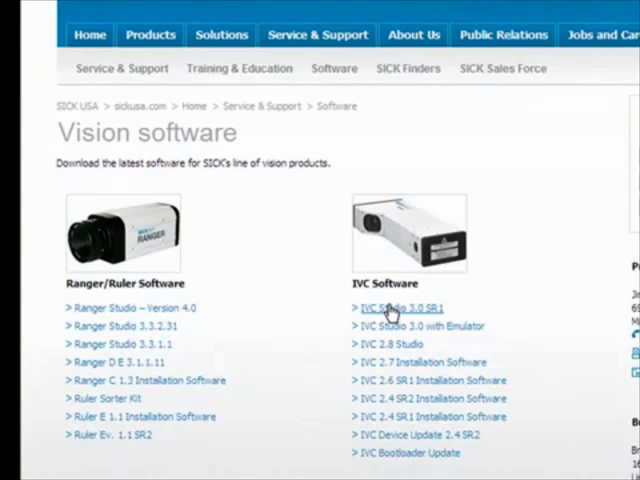
mouse_move(243, 280)
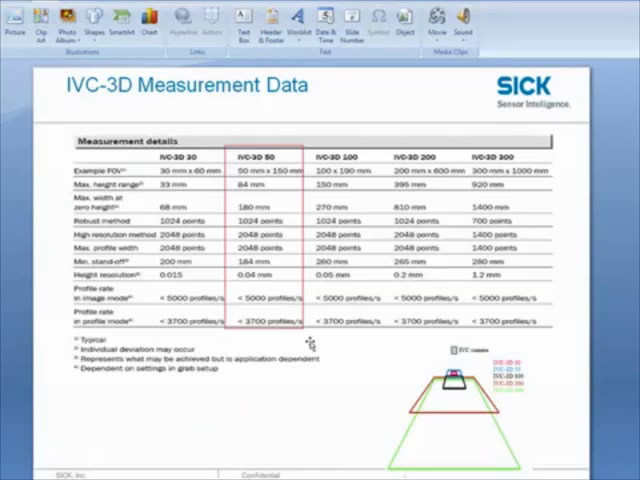
mouse_move(525, 175)
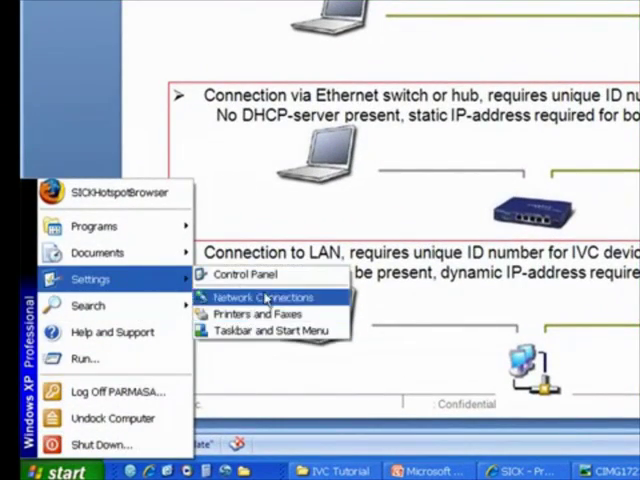
Open the Control Panel and its Network Connections folder.
left_click(245, 275)
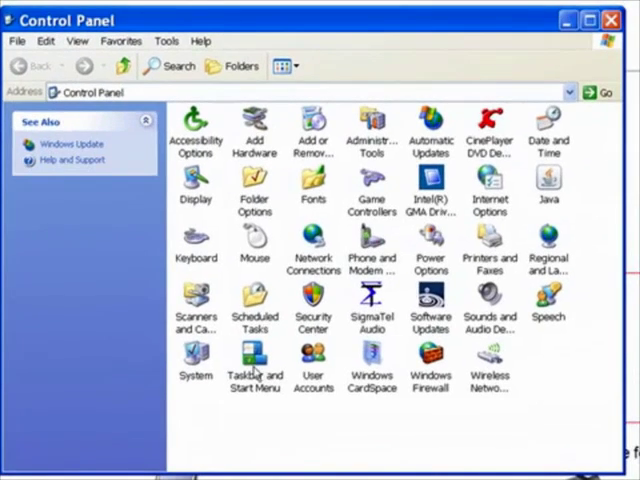
mouse_move(313, 250)
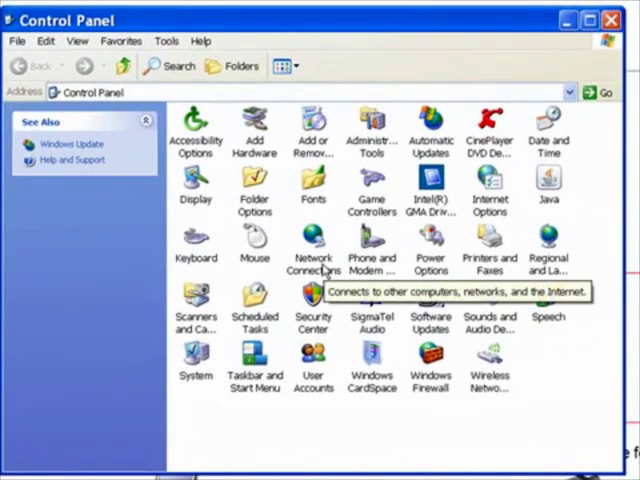
double_click(313, 245)
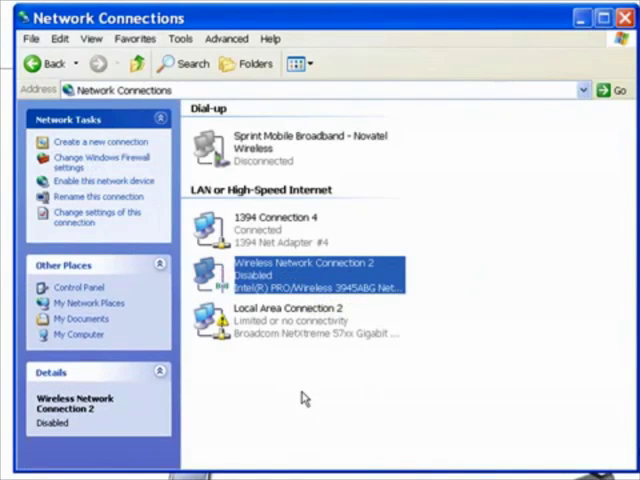
mouse_move(375, 307)
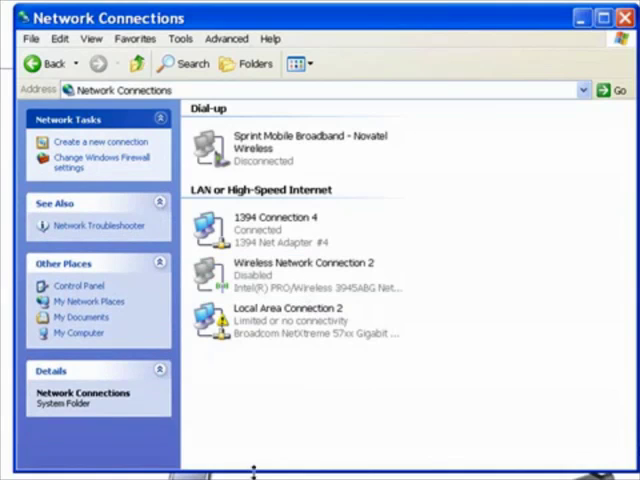
mouse_move(290, 335)
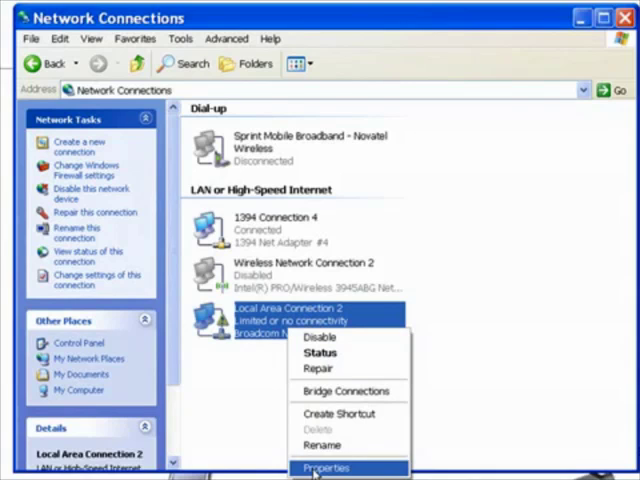
Set Local Area Connection 2's TCP/IP to static IP 10.100.10.10, mask 255.255.255.0.
left_click(321, 468)
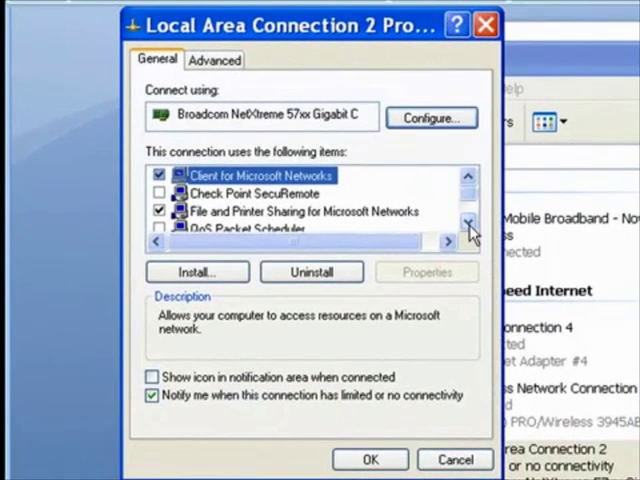
left_click(469, 222)
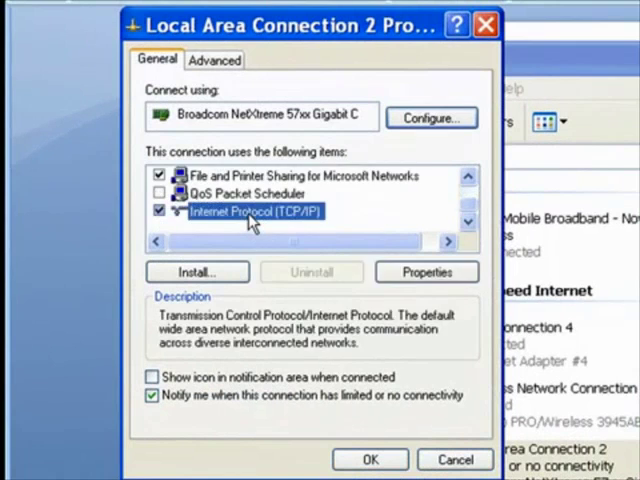
left_click(425, 271)
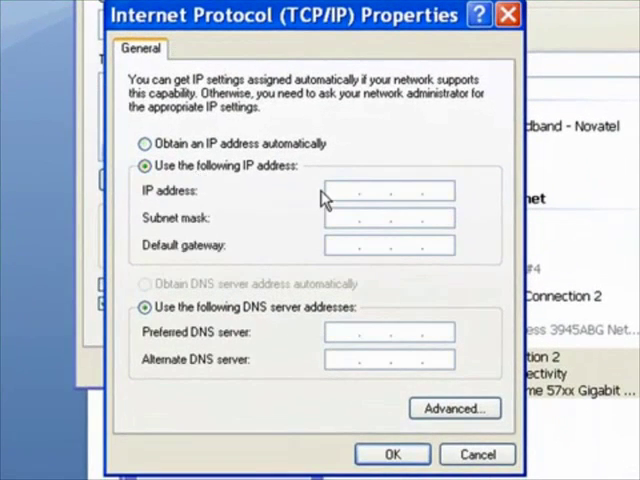
type("10 . . .")
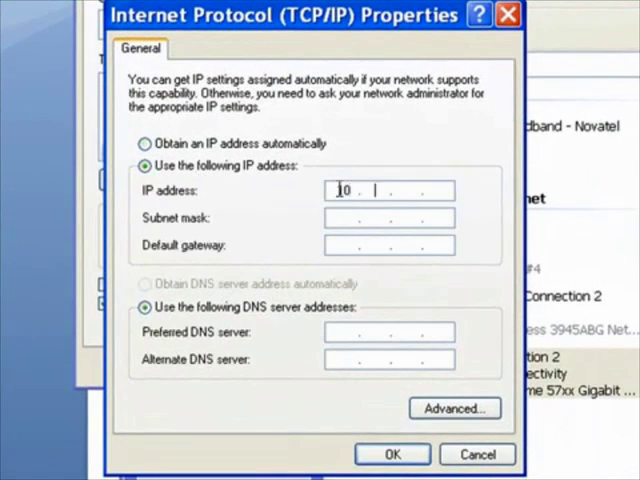
type("100.10")
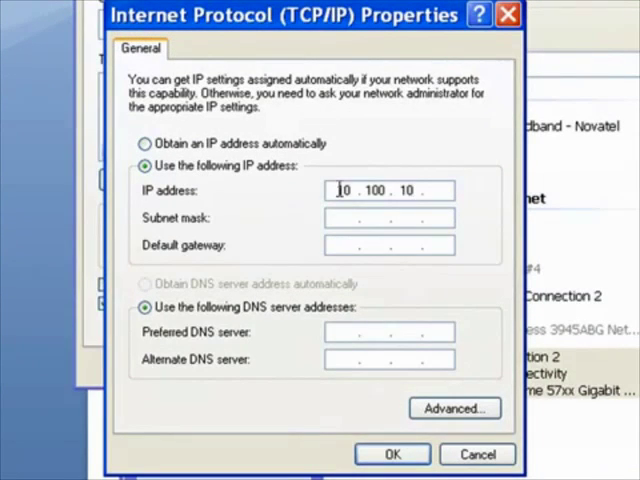
type("10")
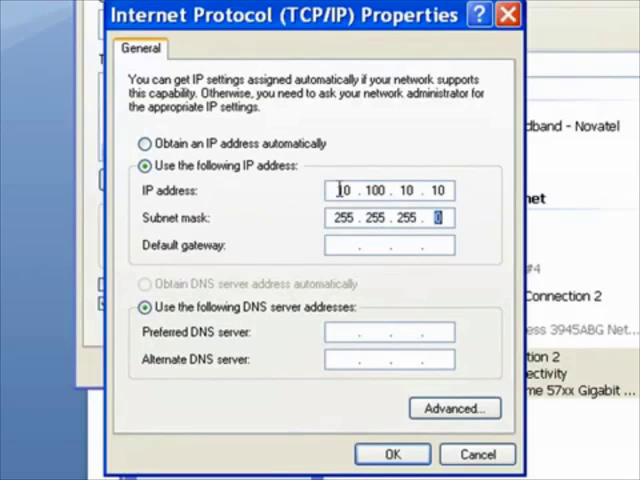
left_click(391, 453)
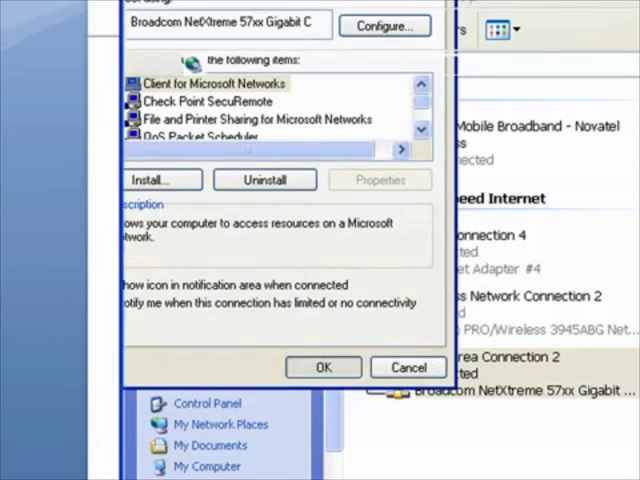
Close the connection properties and Network Connections, keeping the changes, and open Windows Firewall.
left_click(323, 367)
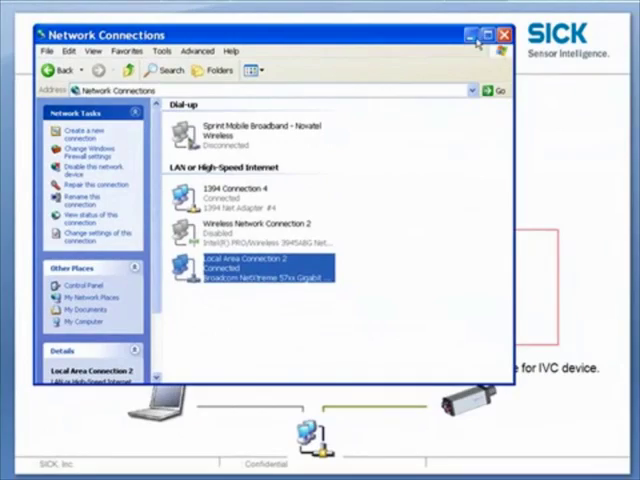
left_click(30, 470)
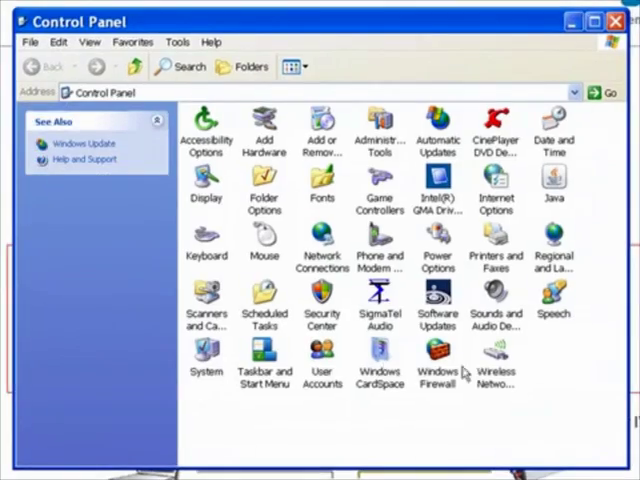
double_click(437, 360)
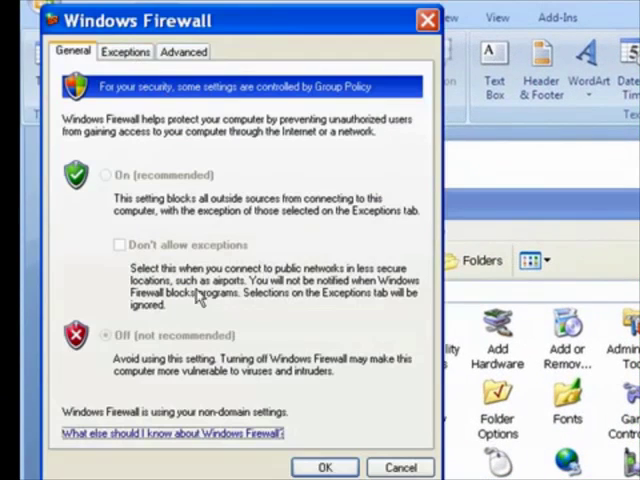
Add IVC Studio 3.0 SR1 and IVC Camera Updater as firewall exceptions.
left_click(124, 51)
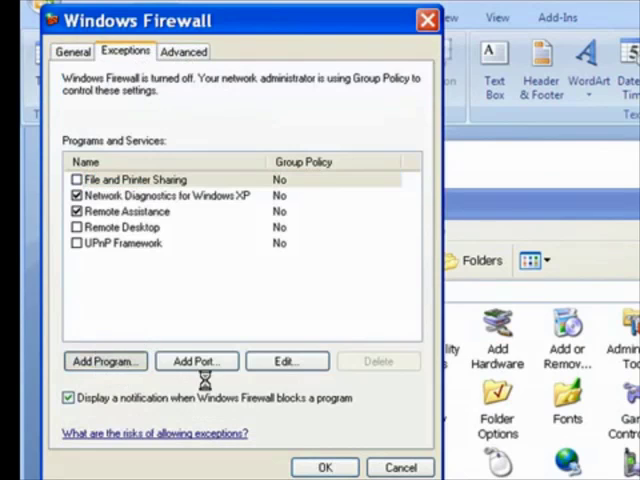
left_click(104, 361)
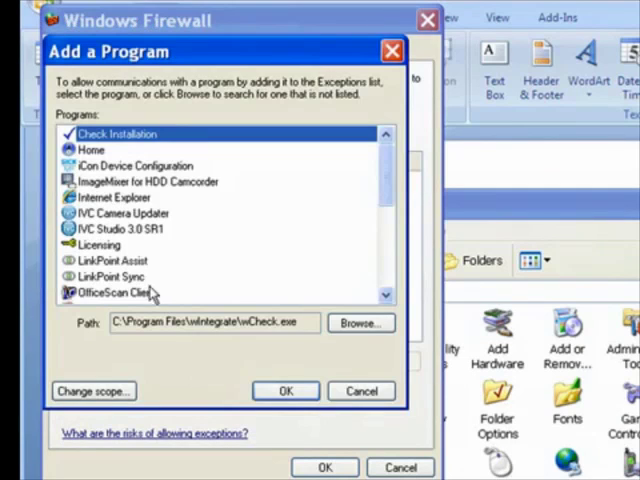
left_click(115, 229)
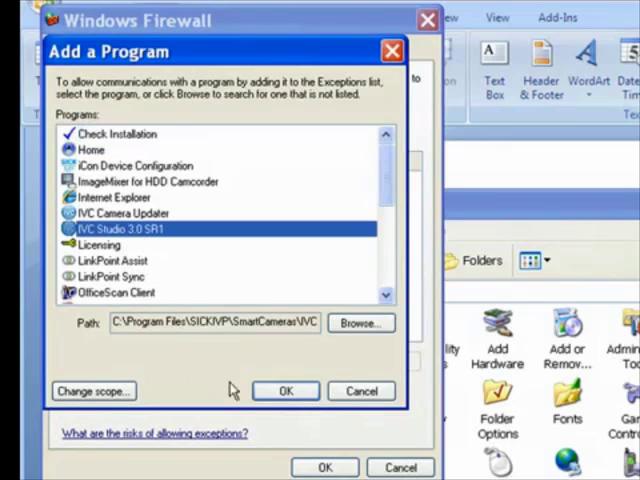
left_click(286, 390)
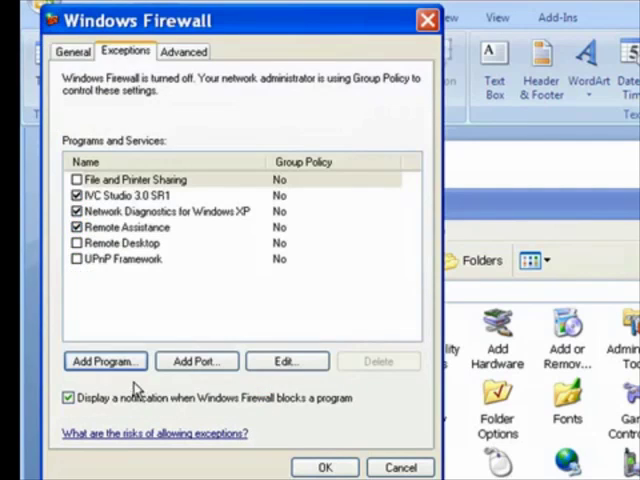
left_click(104, 361)
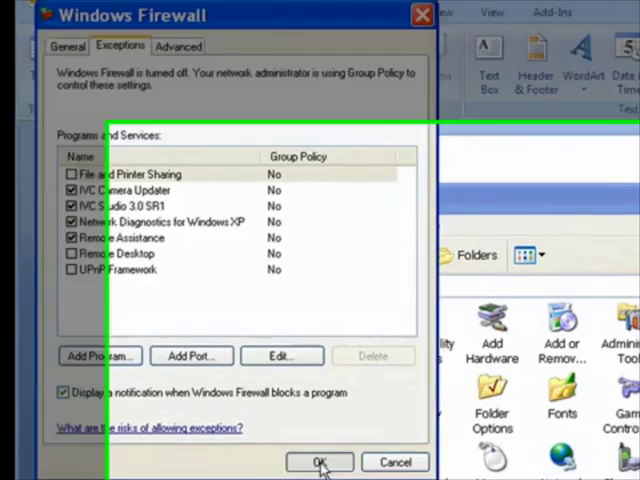
left_click(319, 462)
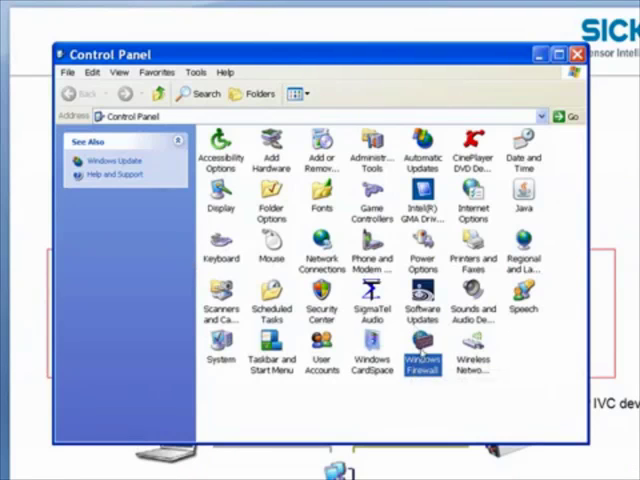
mouse_move(420, 362)
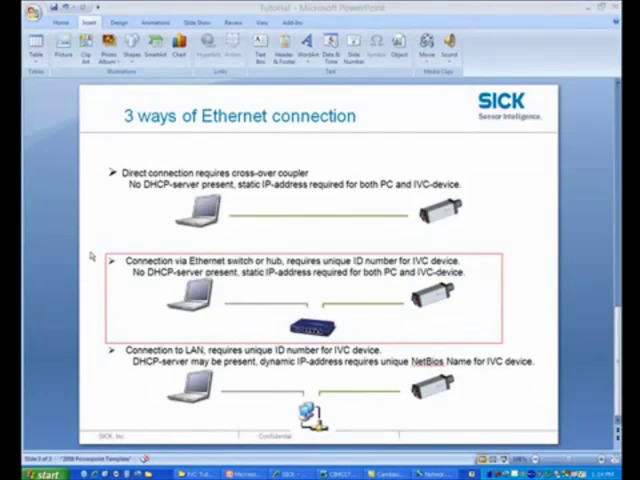
mouse_move(97, 155)
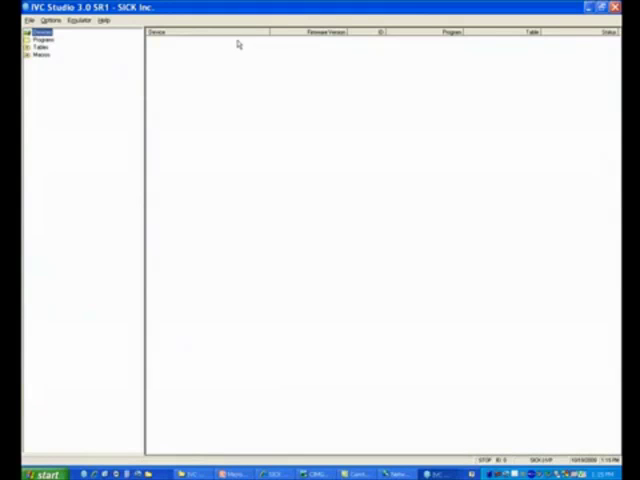
mouse_move(230, 52)
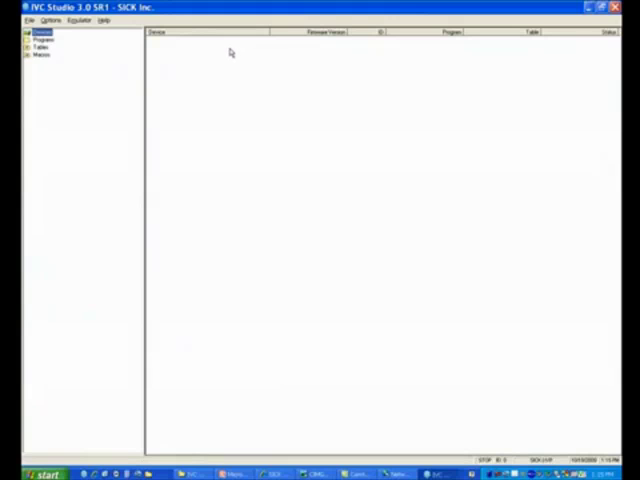
mouse_move(118, 108)
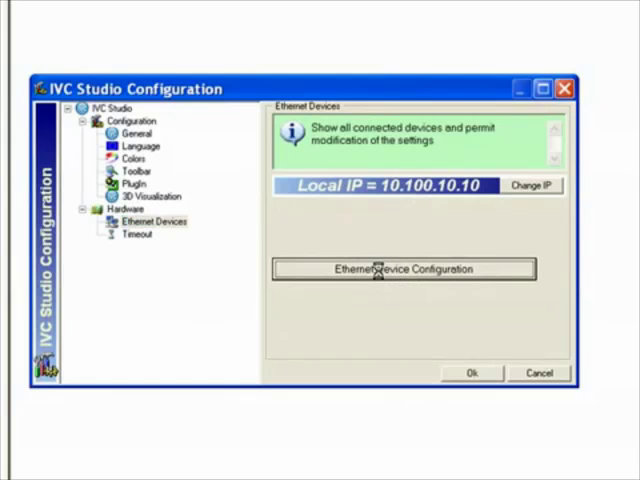
Open Ethernet Device Configuration to list the two connected IVC cameras.
left_click(404, 268)
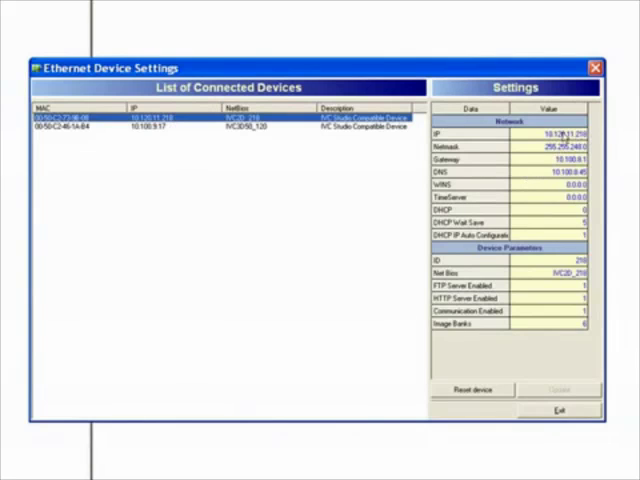
Enter IP 10.100.10.20, netmask 255.255.255.0, gateway and DNS 0.0.0.0 for IVC2D, then Update.
left_click(562, 133)
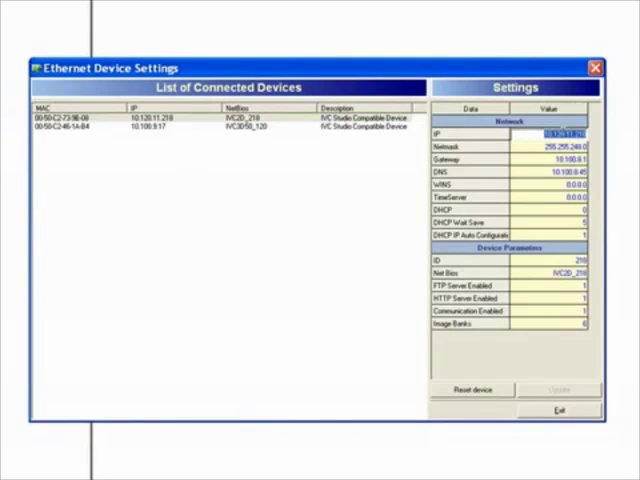
type(".10.100")
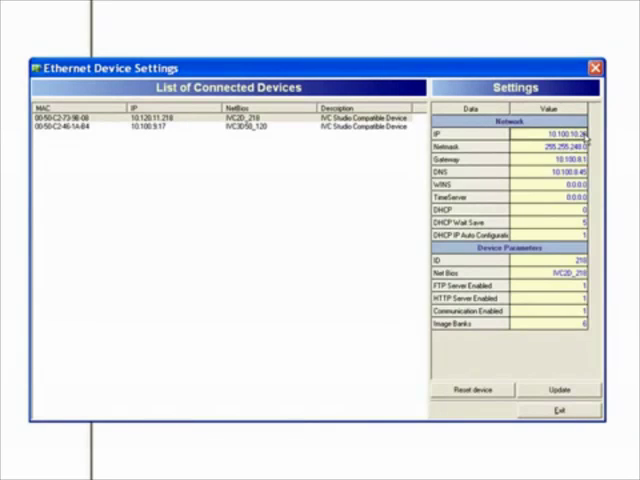
left_click(556, 148)
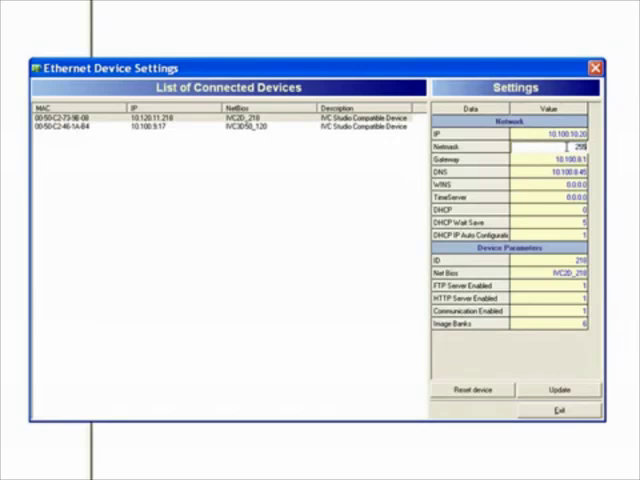
type("255.255.")
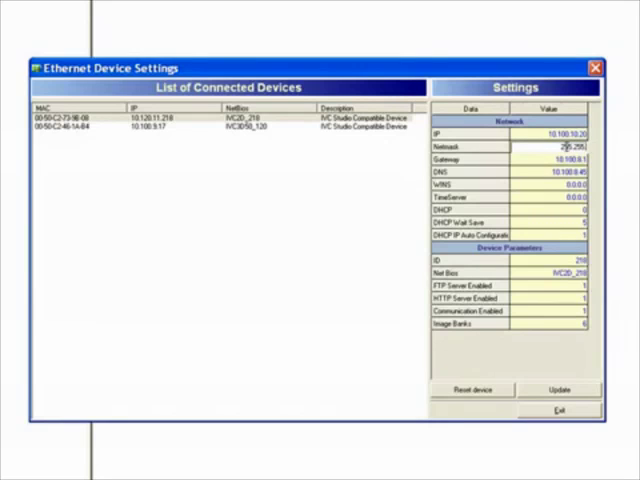
type("255.255.255.0")
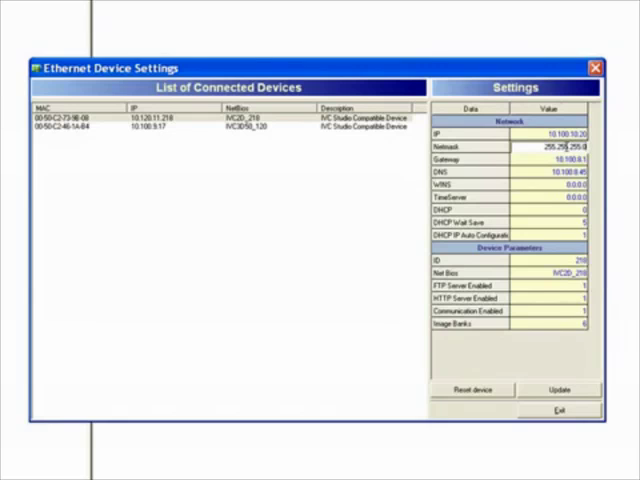
left_click(555, 171)
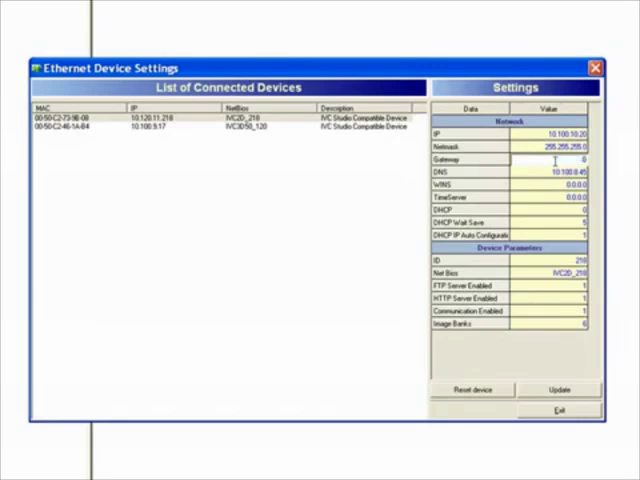
type("0.0.0.0")
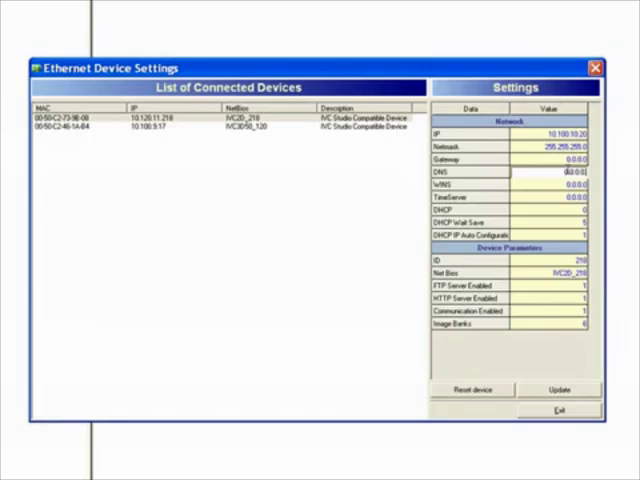
left_click(560, 184)
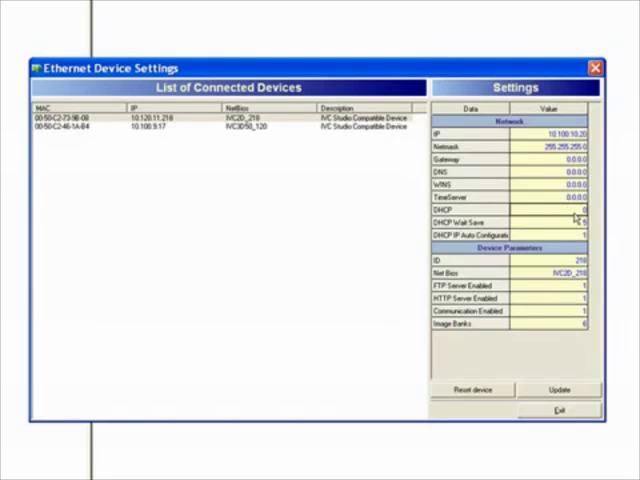
mouse_move(576, 221)
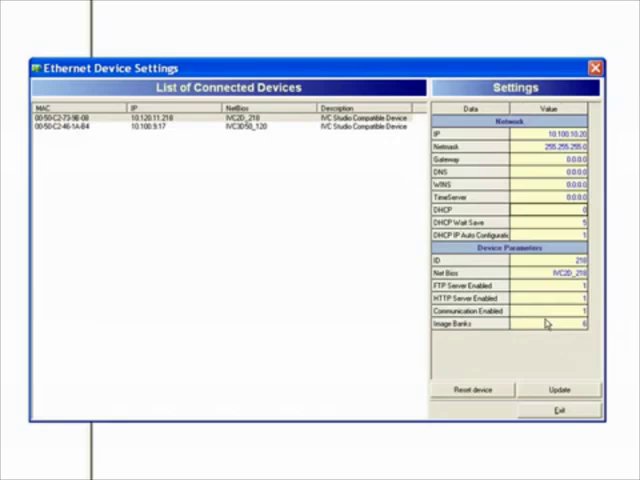
mouse_move(577, 327)
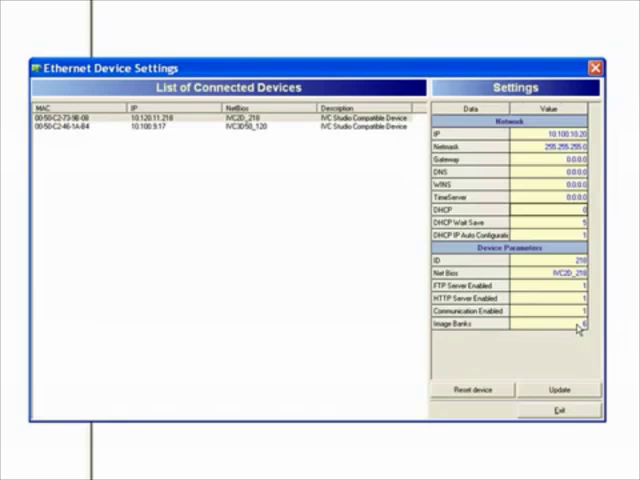
left_click(558, 389)
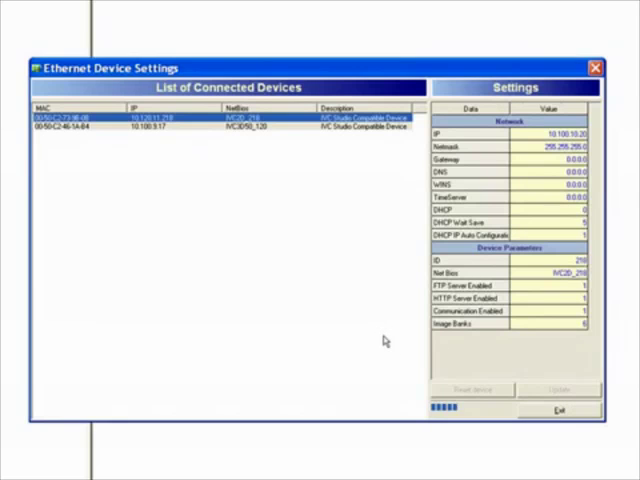
Dismiss the Update completed messages for the 2D and 3D (IP 10.100.10.40) cameras.
left_click(558, 390)
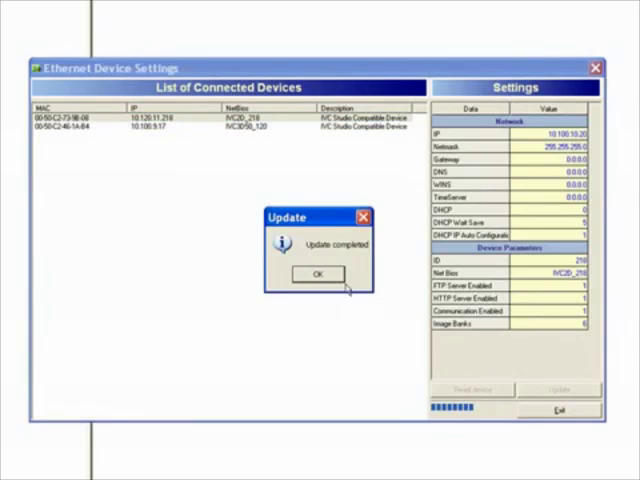
left_click(317, 274)
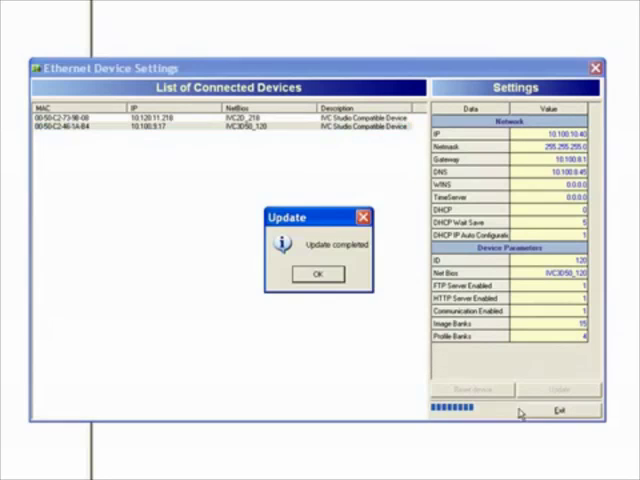
left_click(317, 273)
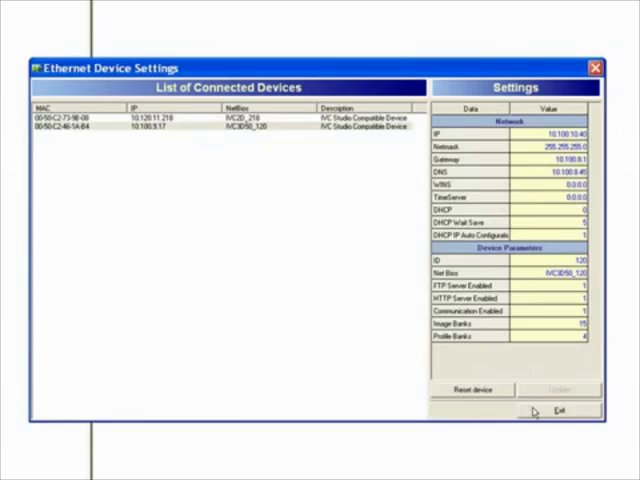
Exit Ethernet Device Settings and bring up the IVC-2D camera's live image.
left_click(553, 413)
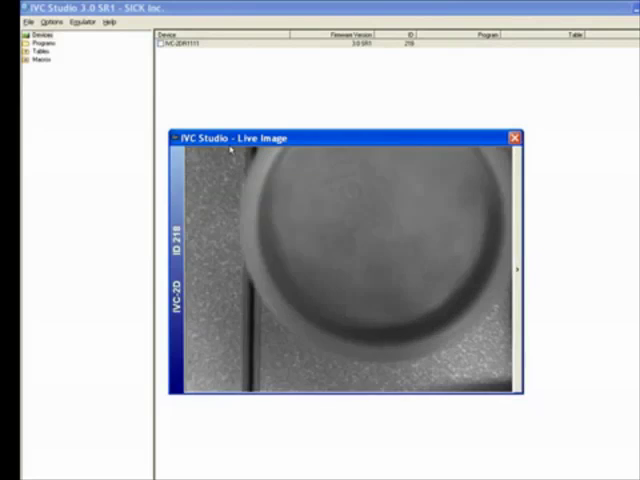
left_click(513, 137)
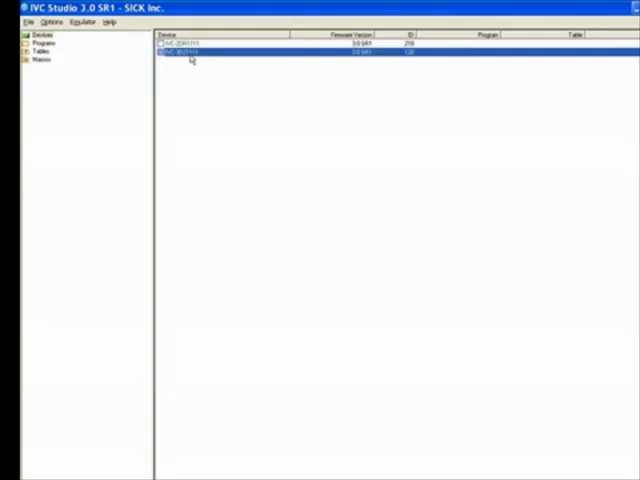
mouse_move(172, 72)
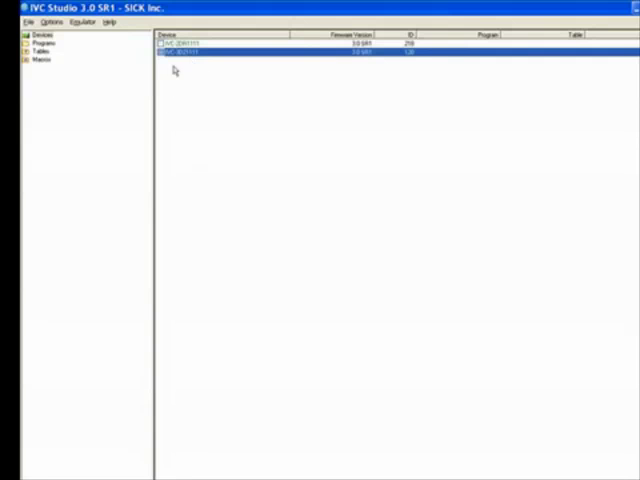